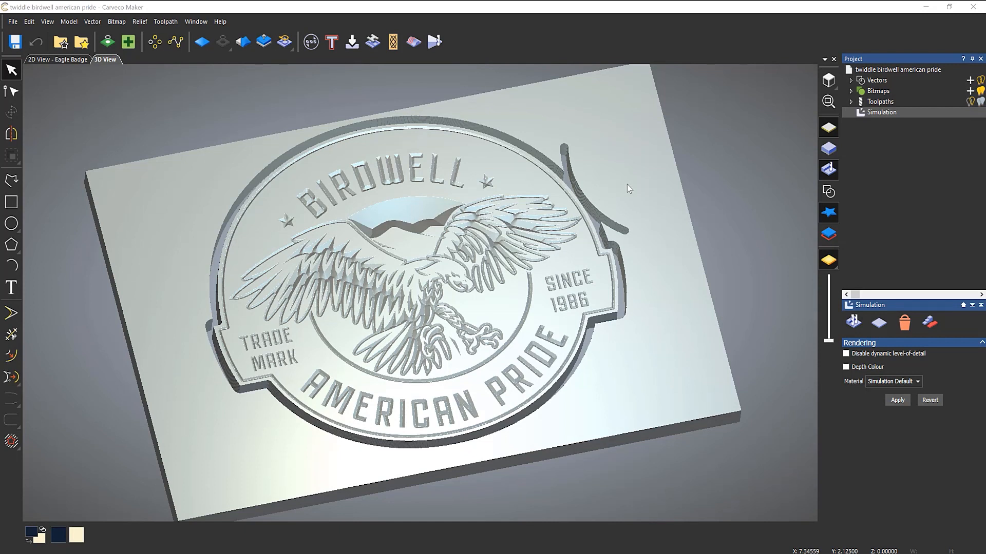
{"action": "mouse_move", "coordinate": [879, 178]}
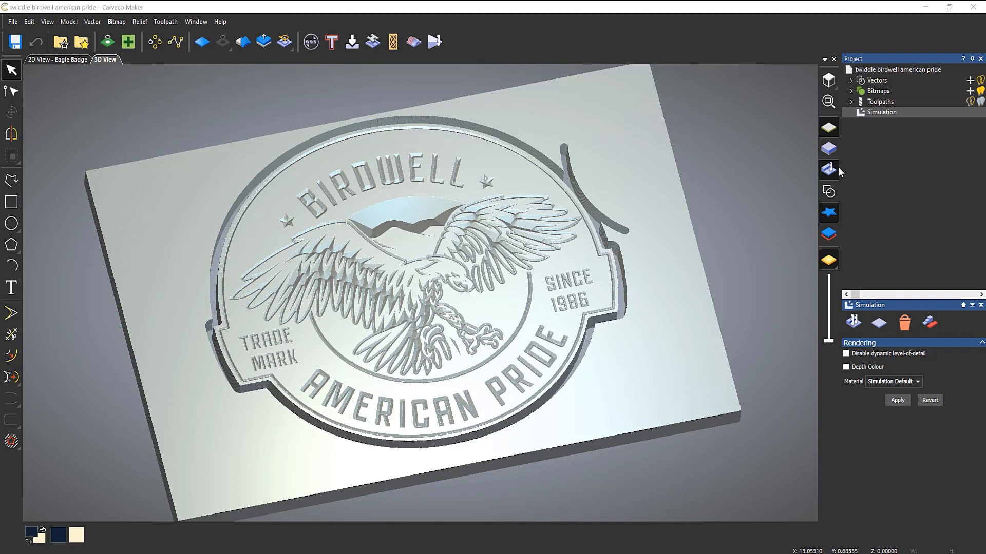
{"action": "mouse_move", "coordinate": [980, 57]}
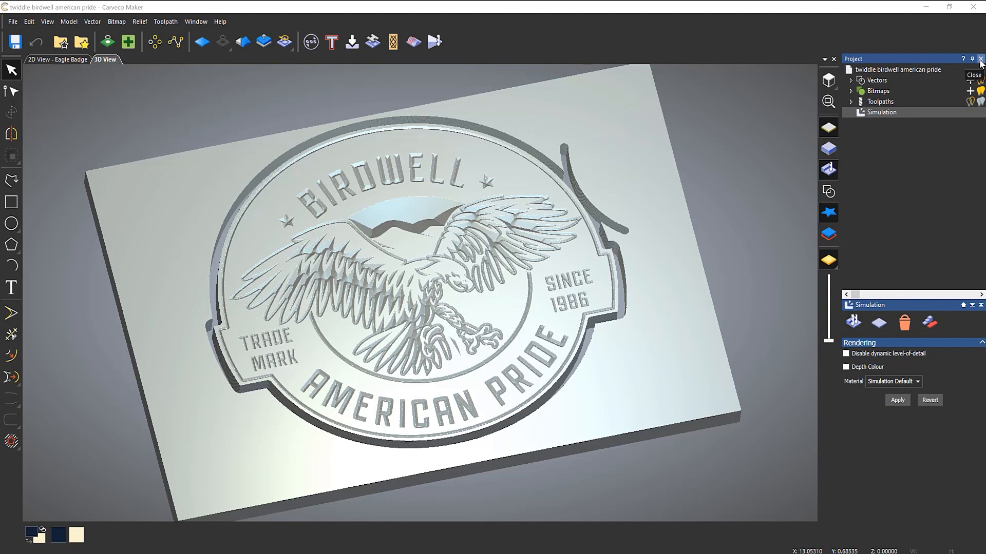
Step: Close the Project docking panel so the 3D eagle badge view fills the window
{"action": "left_click", "coordinate": [980, 57]}
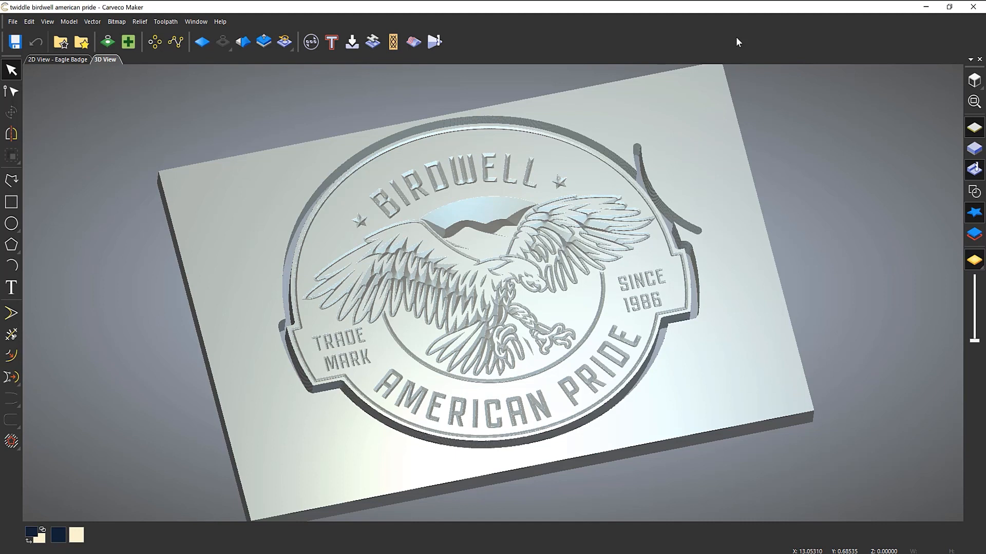
{"action": "mouse_move", "coordinate": [707, 39]}
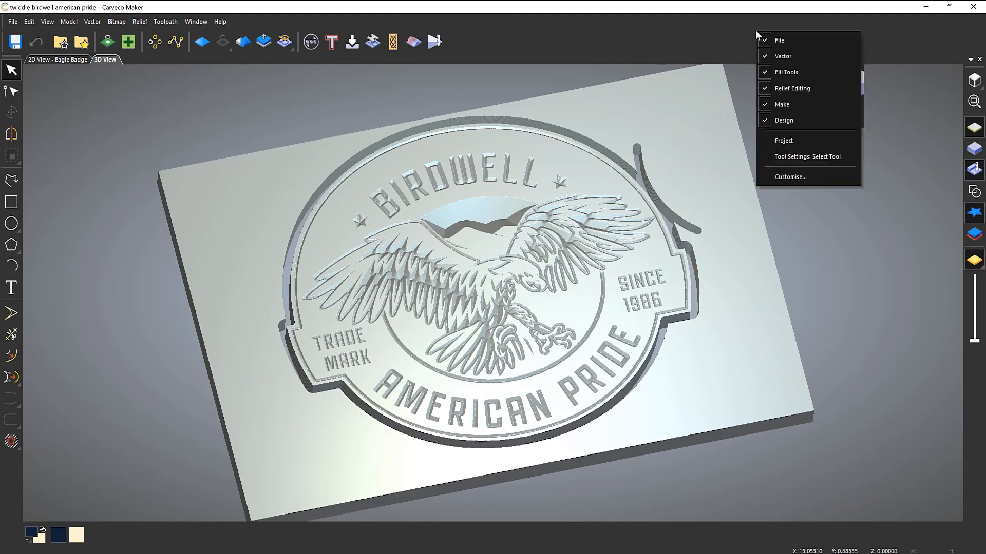
{"action": "mouse_move", "coordinate": [774, 144]}
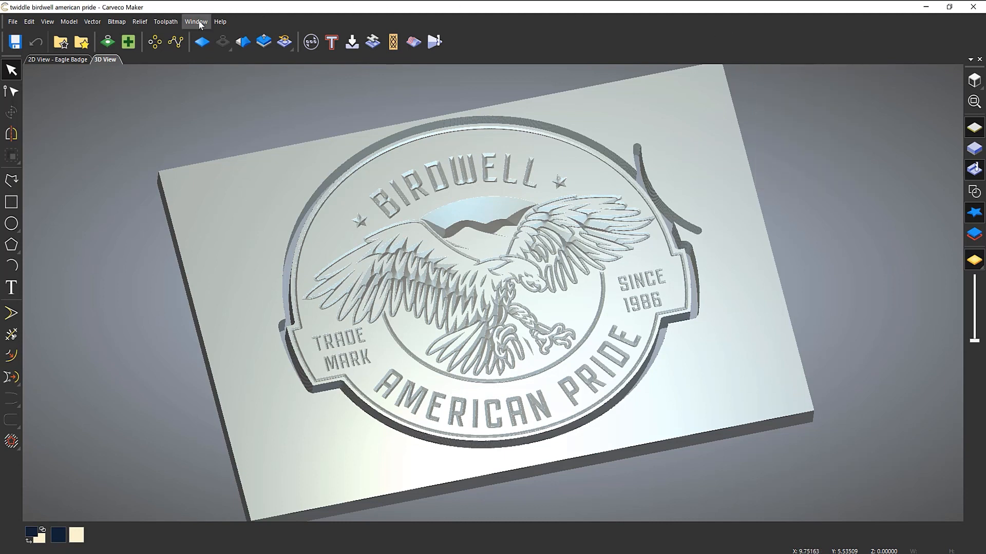
Step: Choose Project from Window > Toolbars and Docking Windows, then reopen the docking window list
{"action": "left_click", "coordinate": [196, 22]}
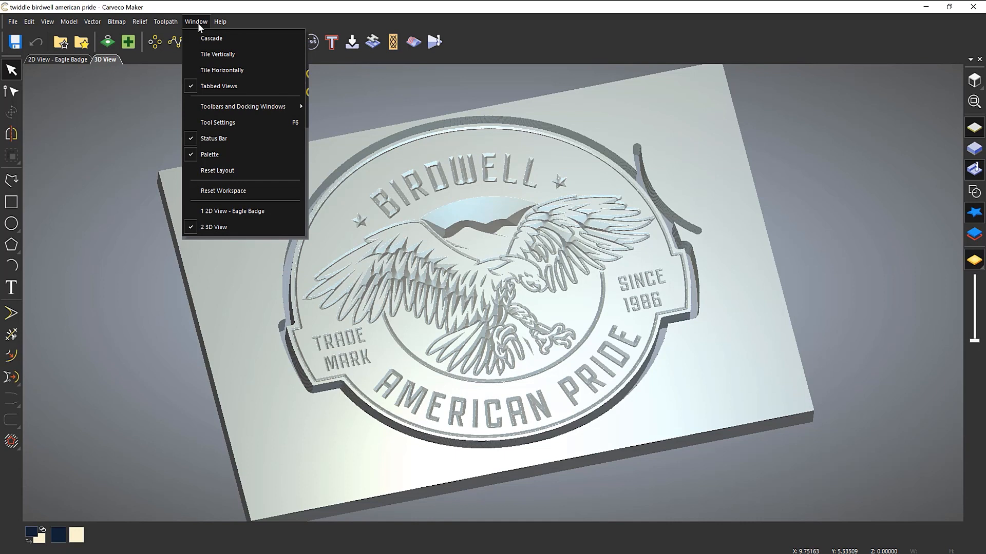
{"action": "mouse_move", "coordinate": [203, 78]}
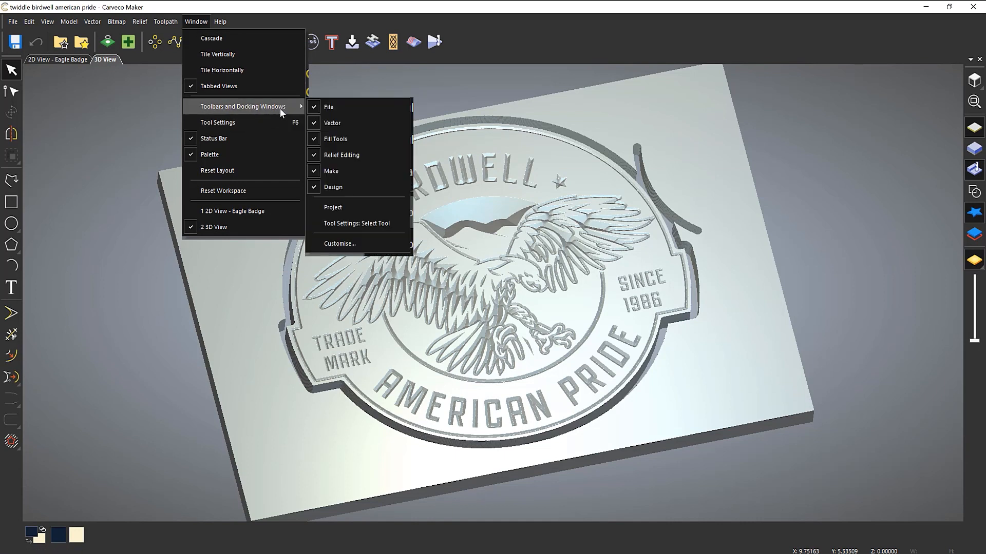
{"action": "mouse_move", "coordinate": [354, 210]}
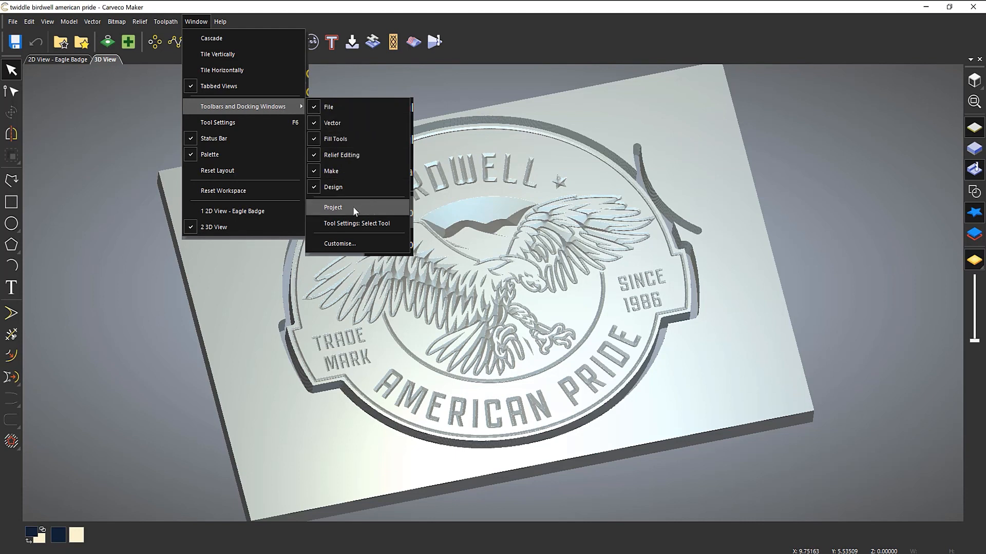
{"action": "left_click", "coordinate": [333, 207]}
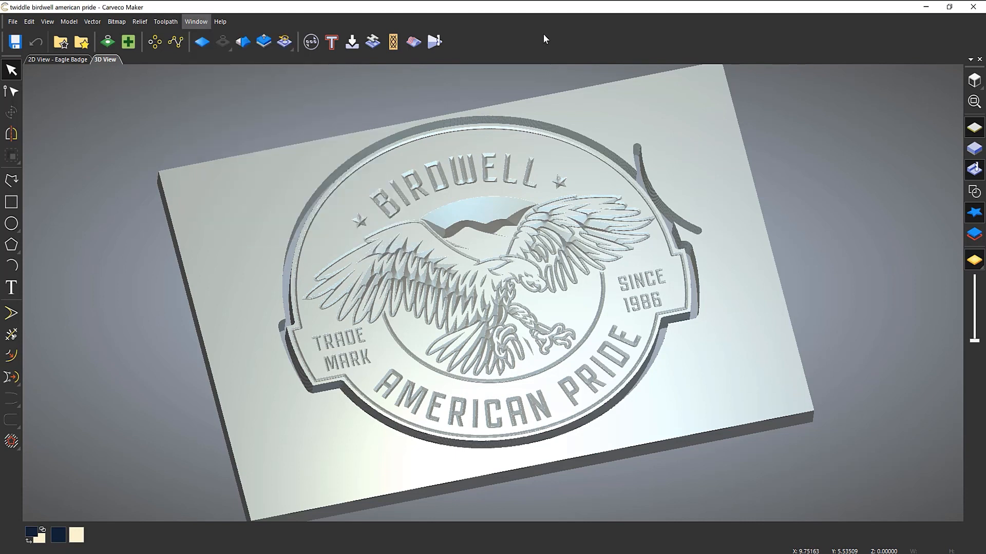
{"action": "left_click", "coordinate": [195, 21]}
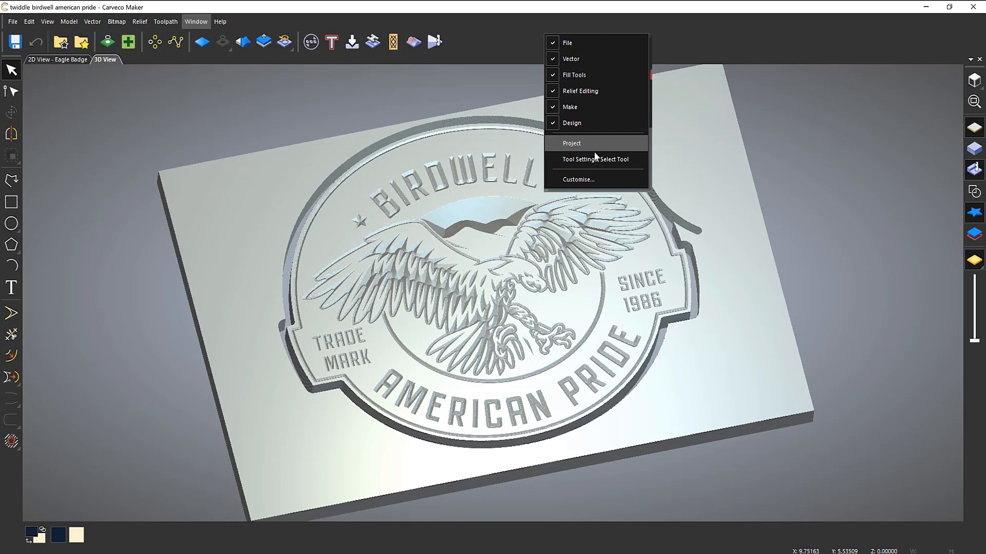